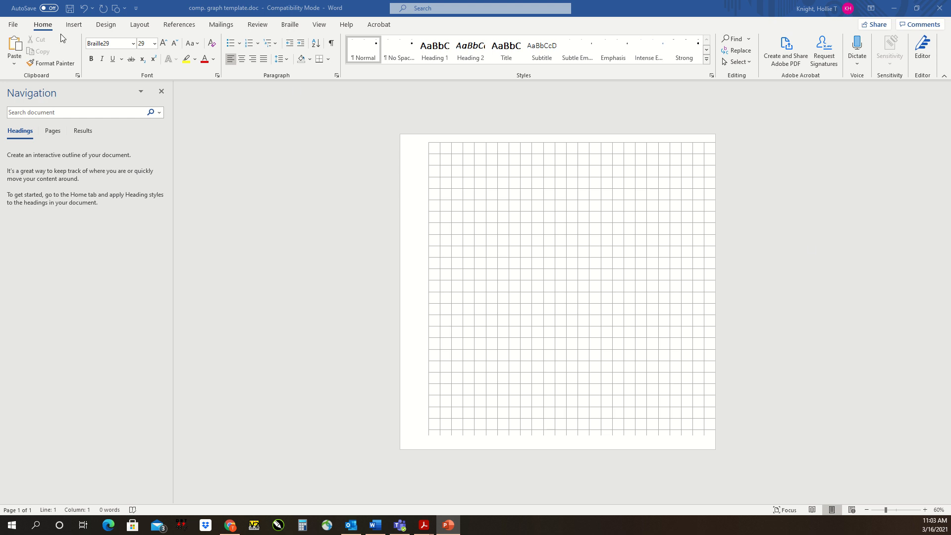
# Show the Shapes gallery from the Insert ribbon over the blank graph-paper page
pyautogui.click(73, 23)
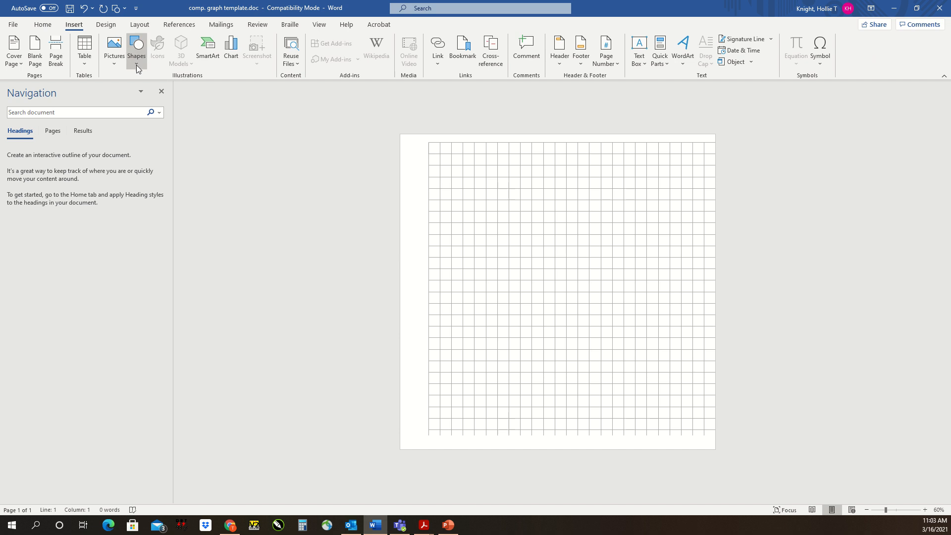
pyautogui.click(137, 46)
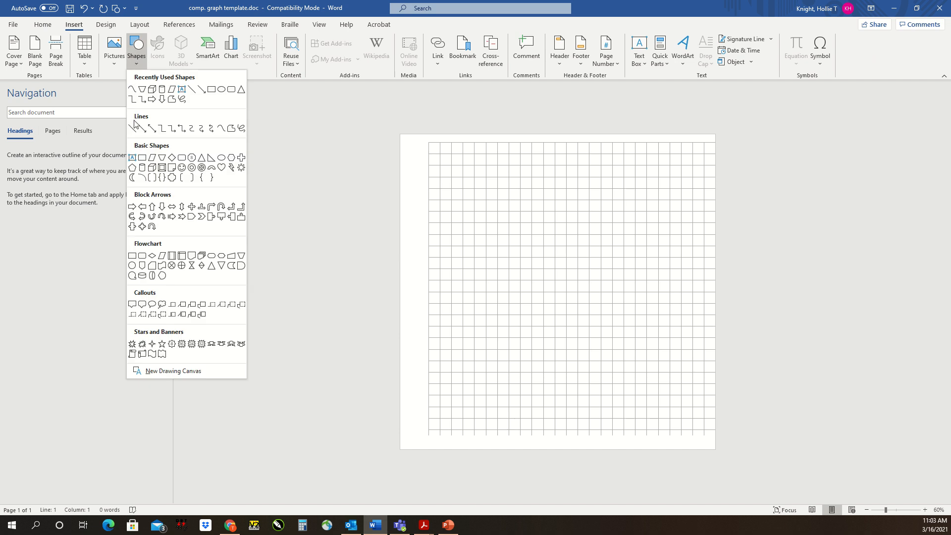
pyautogui.moveTo(221, 129)
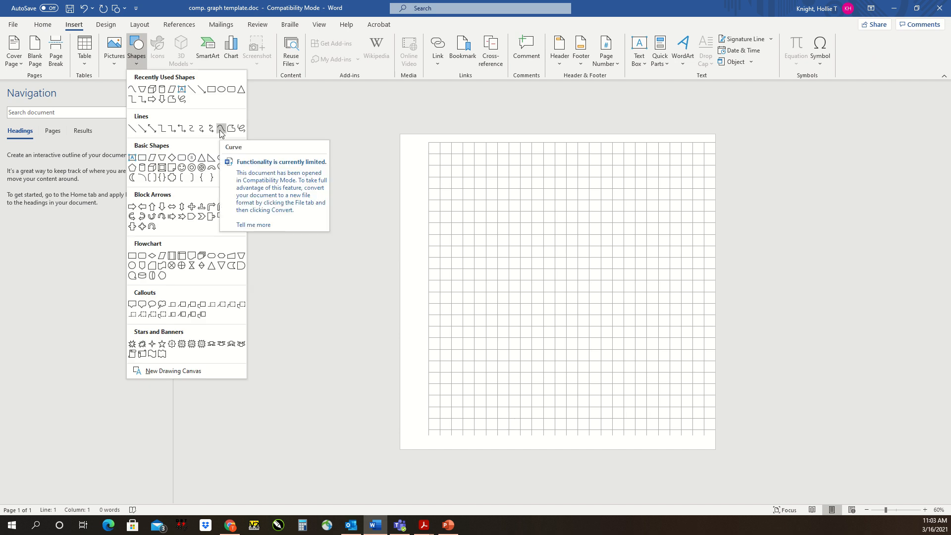
pyautogui.moveTo(232, 134)
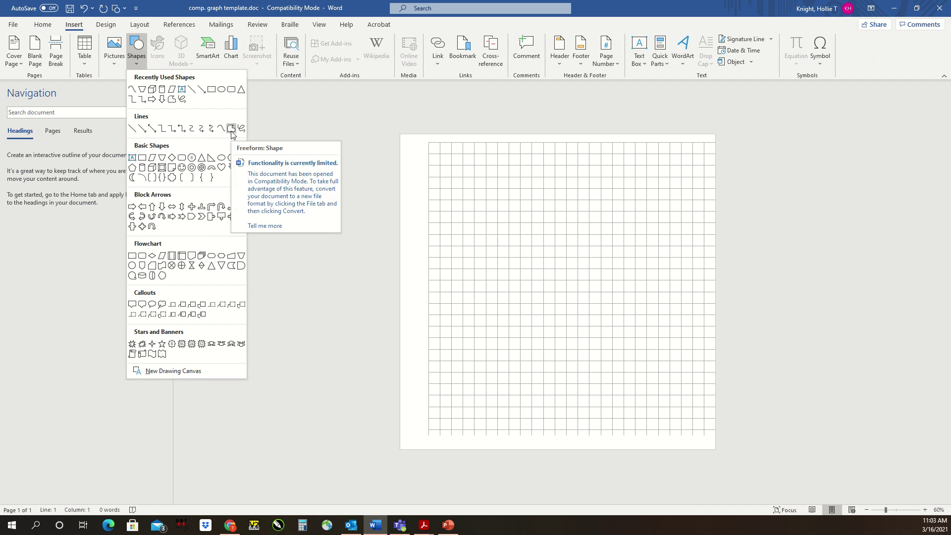
# Draw a closed curvy freeform shape with the Curve tool across the upper grid
pyautogui.click(231, 128)
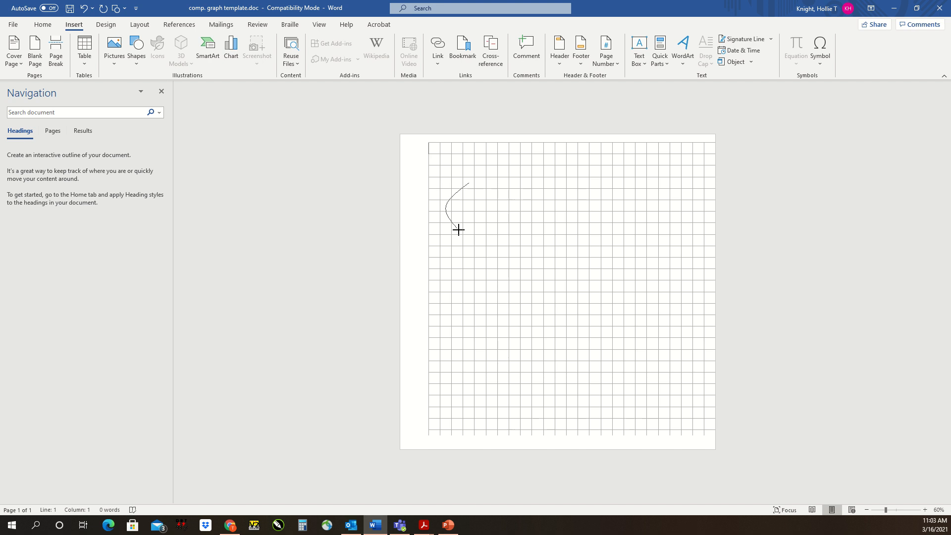
pyautogui.moveTo(458, 229); pyautogui.dragTo(577, 219)
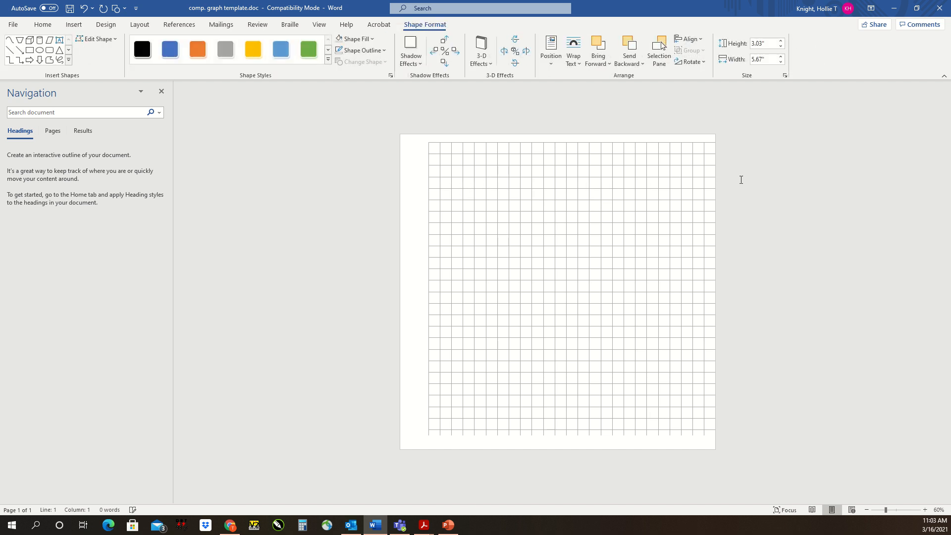
# Give the curved shape a black dash-dot outline
pyautogui.click(365, 49)
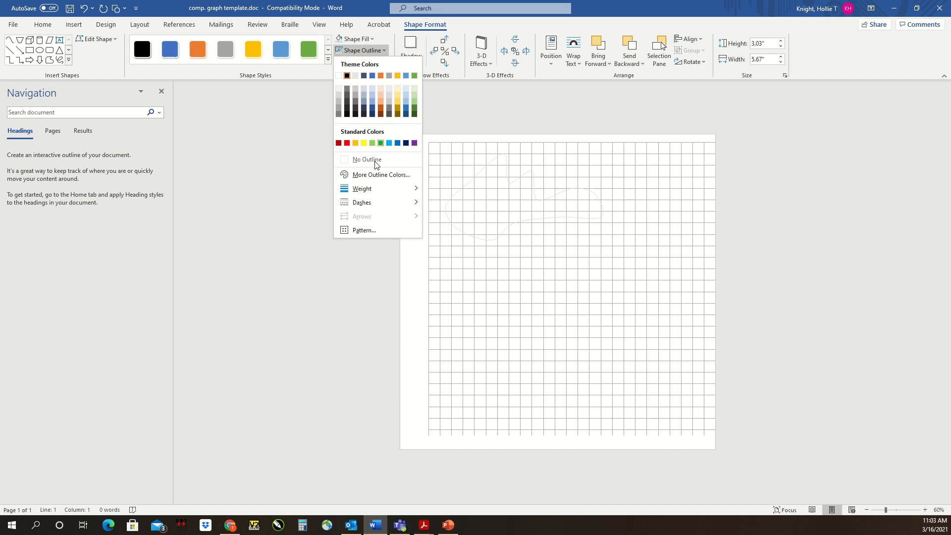
pyautogui.click(344, 75)
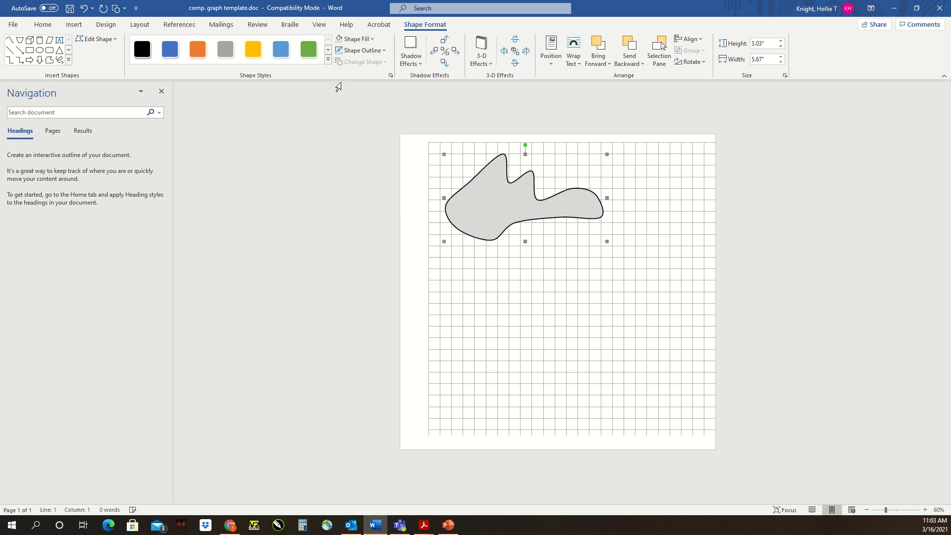
pyautogui.click(361, 50)
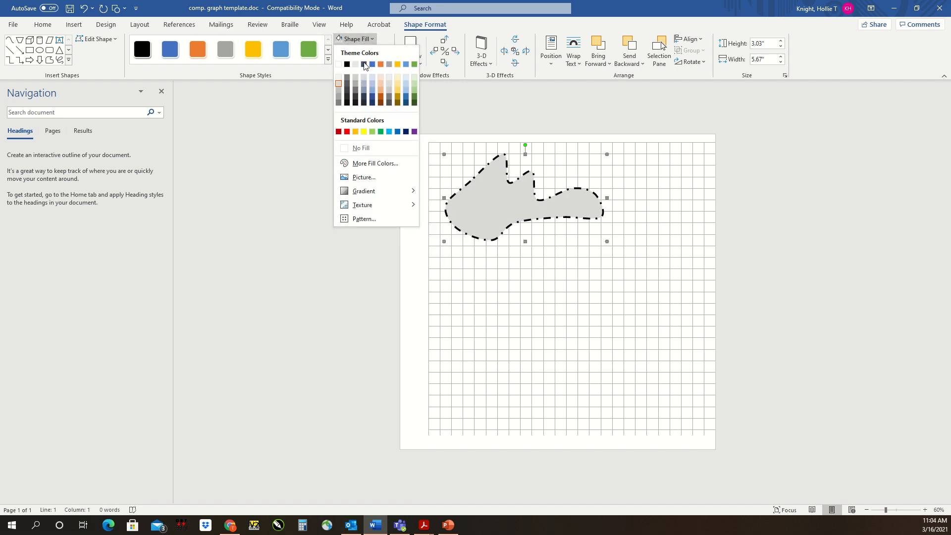
pyautogui.moveTo(355, 53)
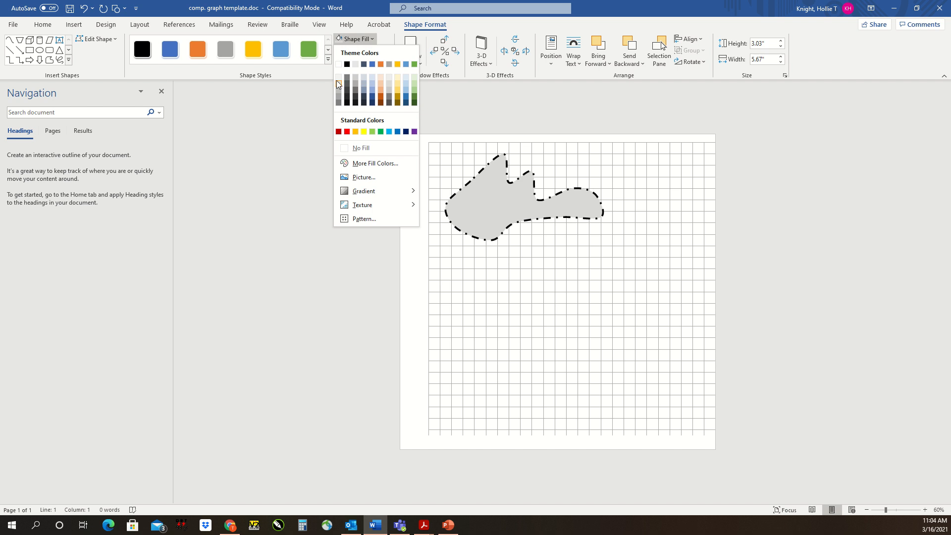
# Fill the curved shape with a fine striped pattern
pyautogui.click(365, 218)
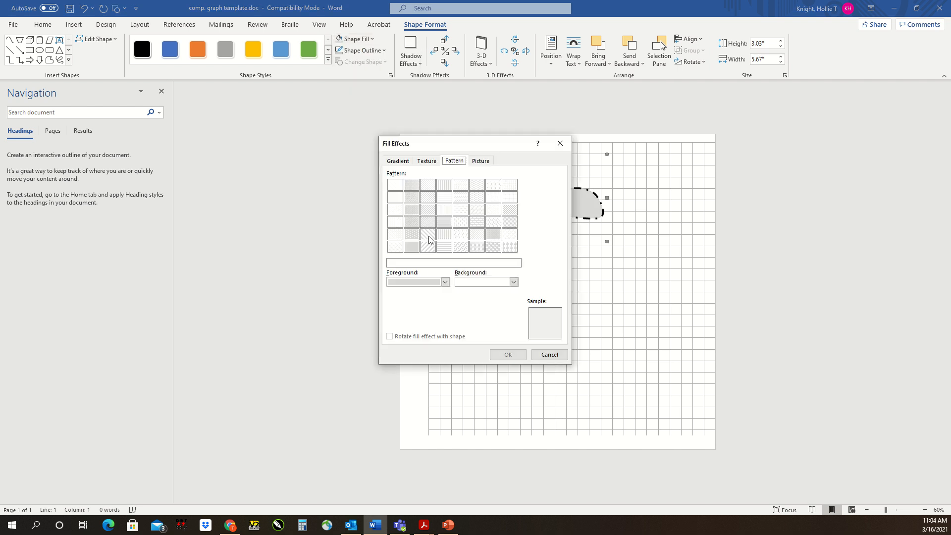
pyautogui.click(508, 355)
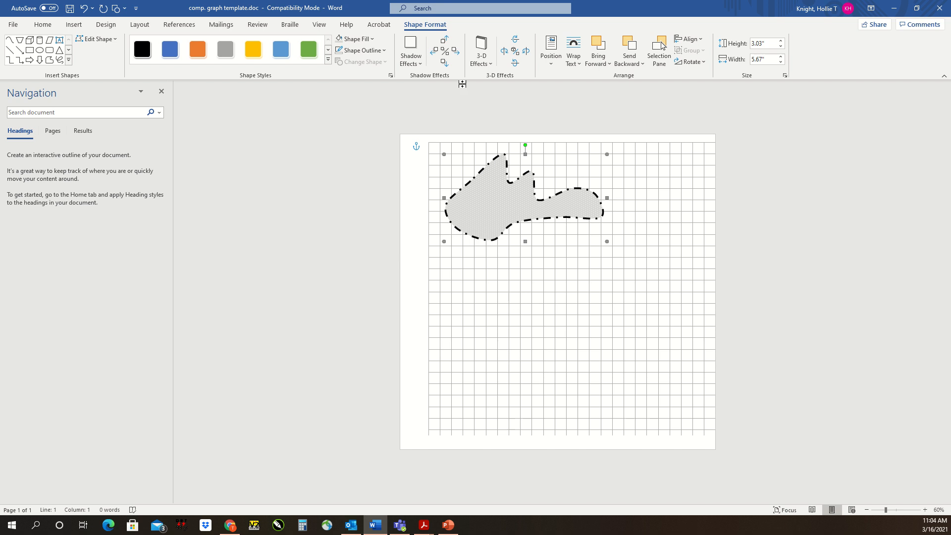
pyautogui.click(73, 24)
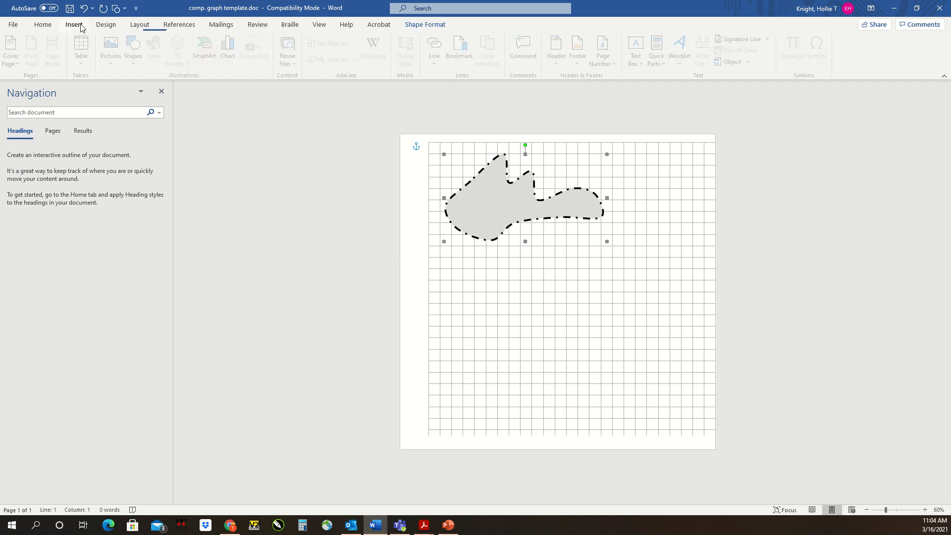
# Draw a jagged straight-edged Freeform outline below the curved shape
pyautogui.click(133, 48)
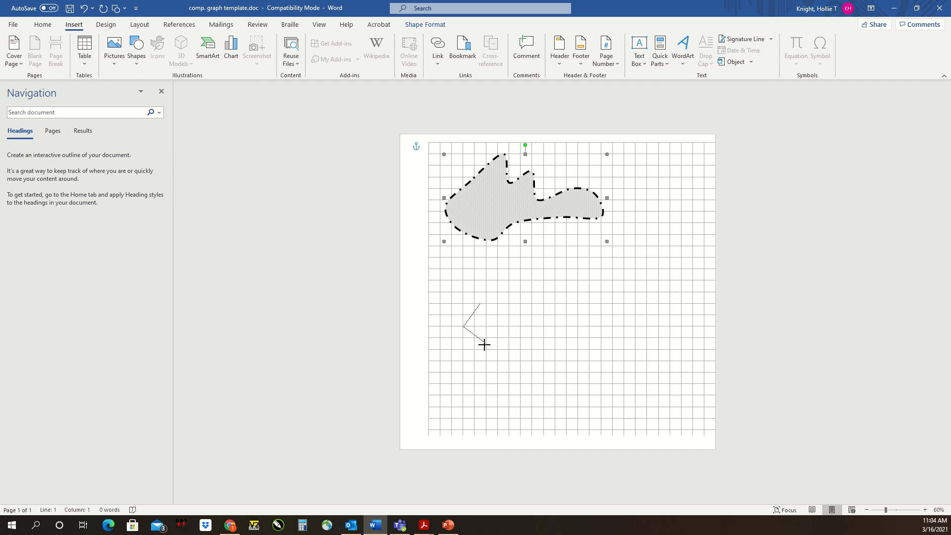
pyautogui.moveTo(483, 345); pyautogui.dragTo(583, 347)
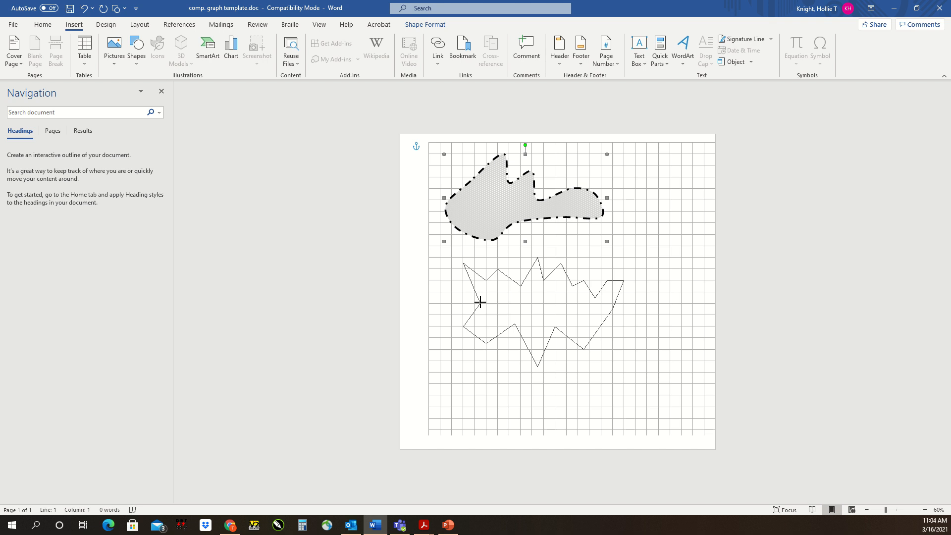
pyautogui.moveTo(475, 309)
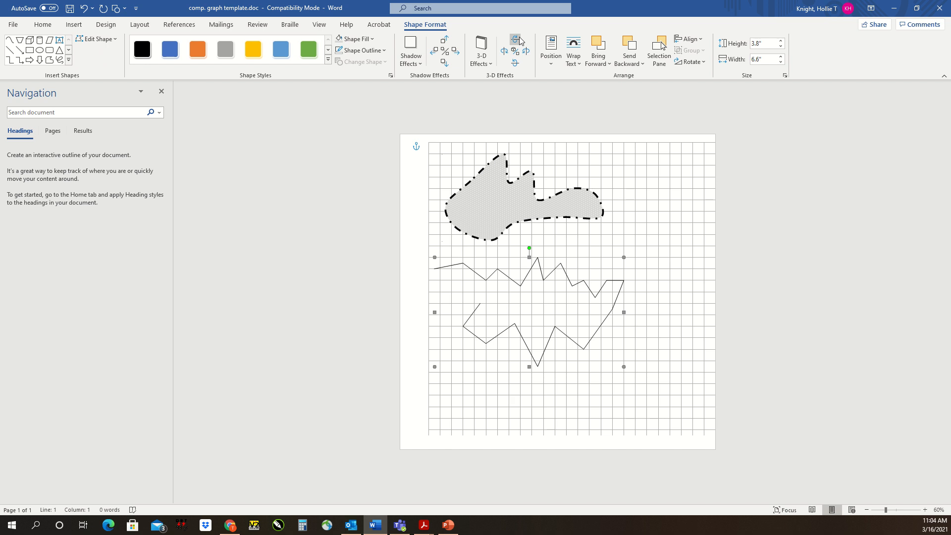
pyautogui.moveTo(778, 31)
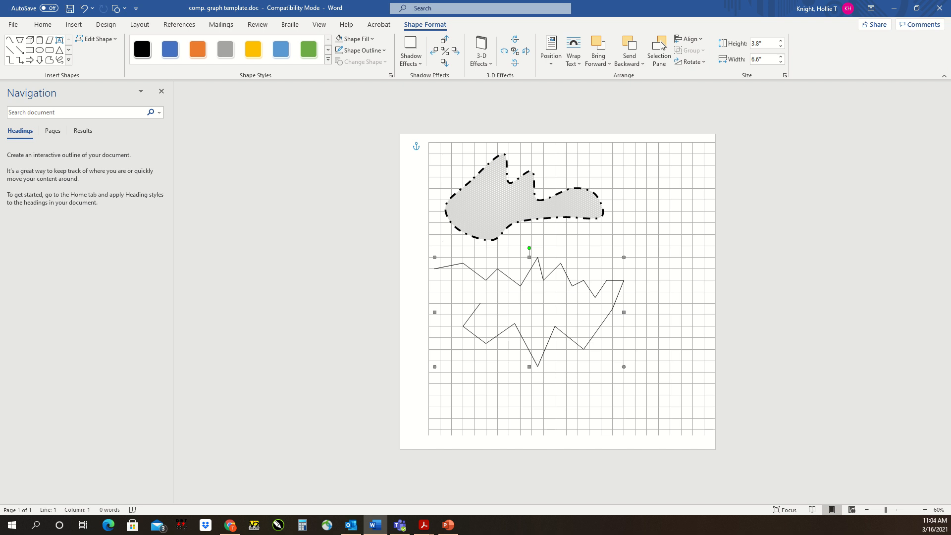
pyautogui.moveTo(486, 281)
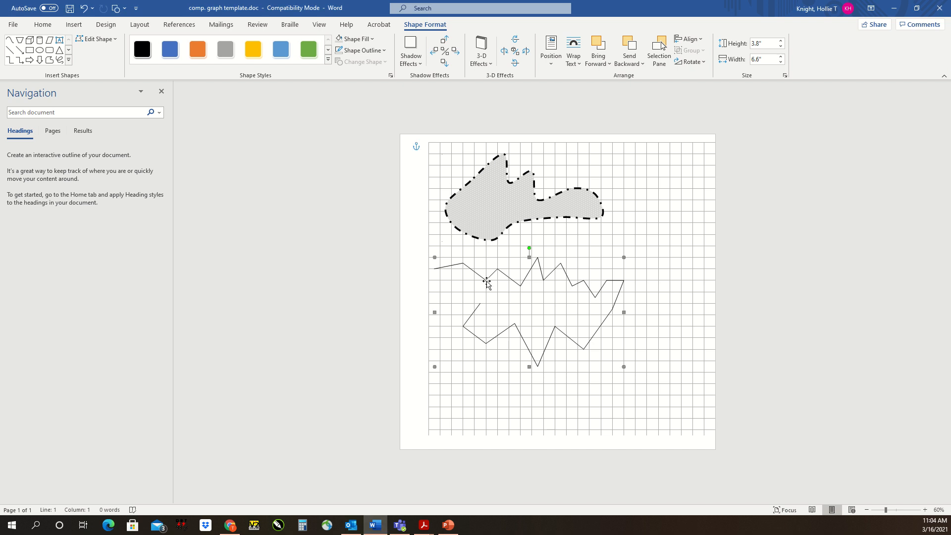
# Close the angular shape's path and adjust its corner points with Edit Points
pyautogui.rightClick(486, 283)
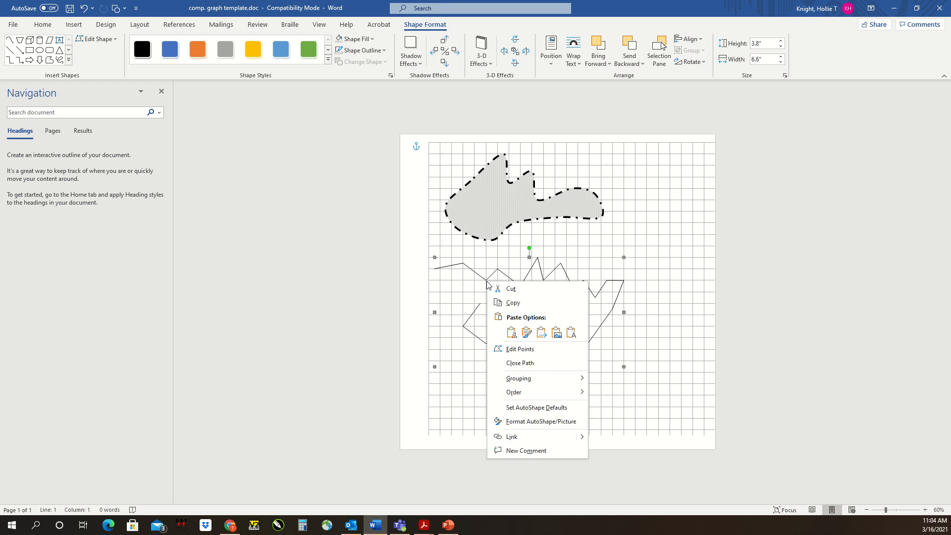
pyautogui.click(519, 348)
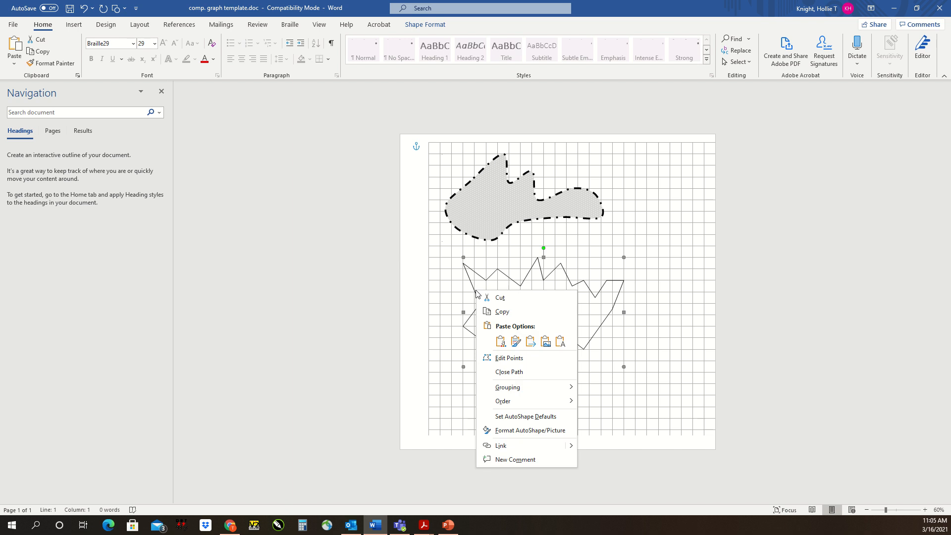
pyautogui.moveTo(528, 358)
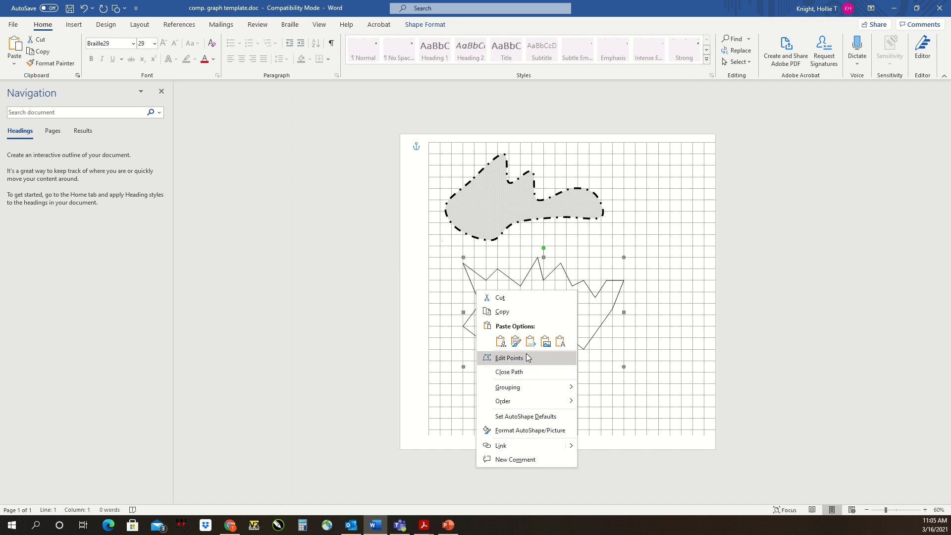
pyautogui.moveTo(524, 371)
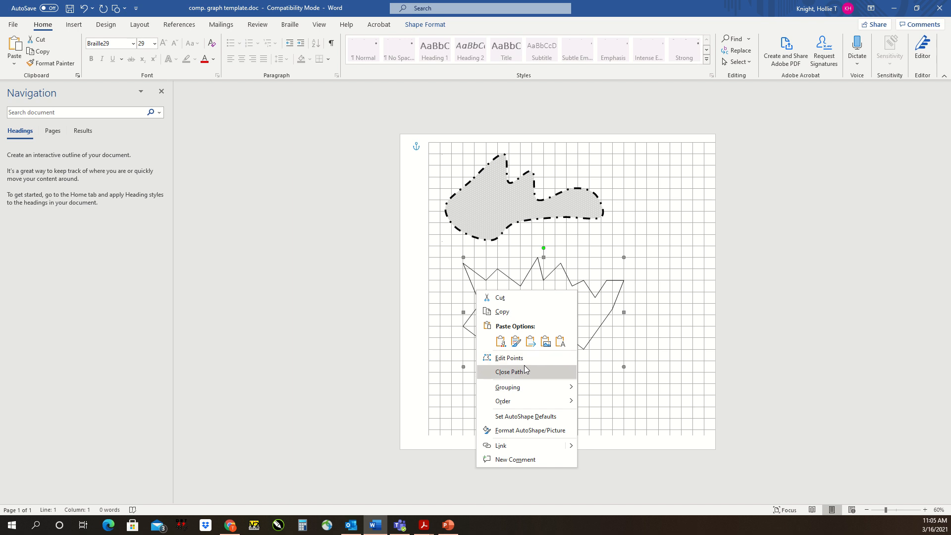
pyautogui.click(509, 371)
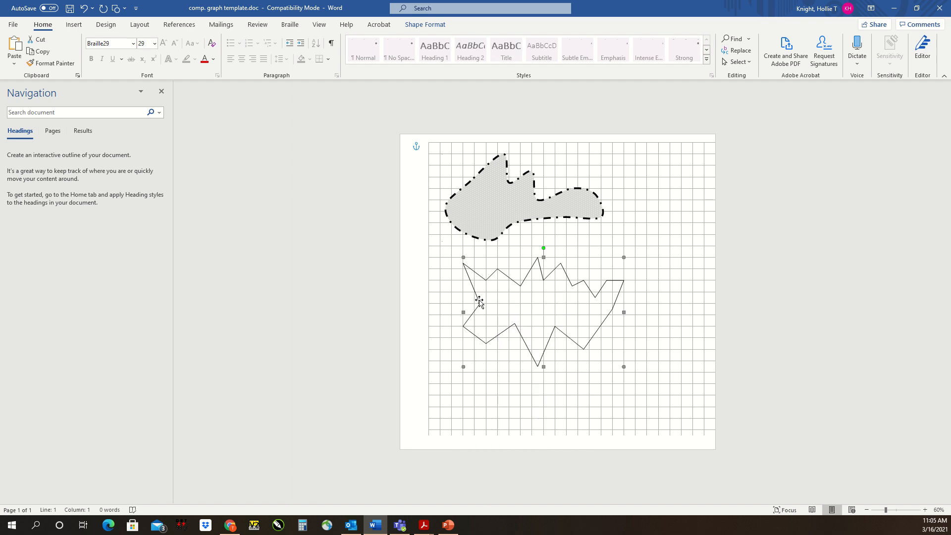
pyautogui.moveTo(480, 303); pyautogui.dragTo(470, 288)
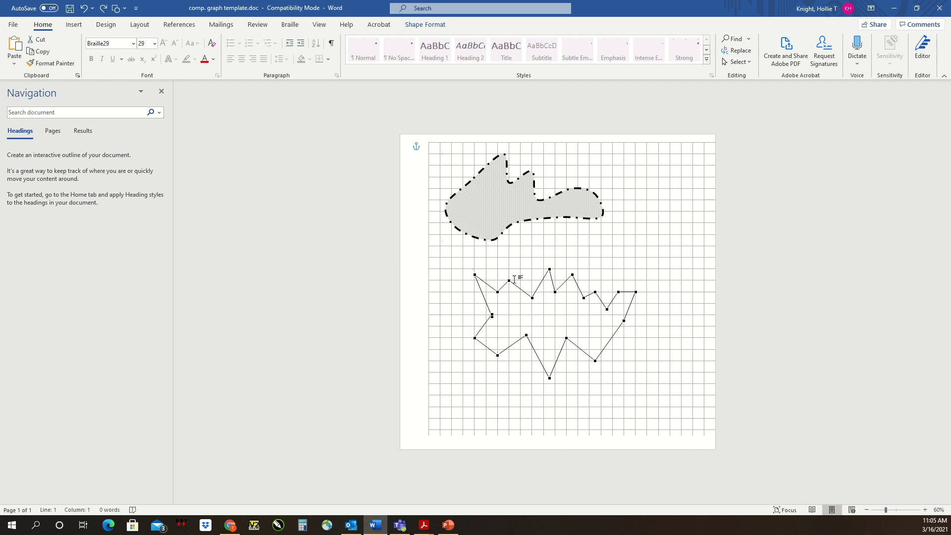
# Give the angular shape a dashed outline and grey fill, ready for a pattern fill
pyautogui.click(517, 291)
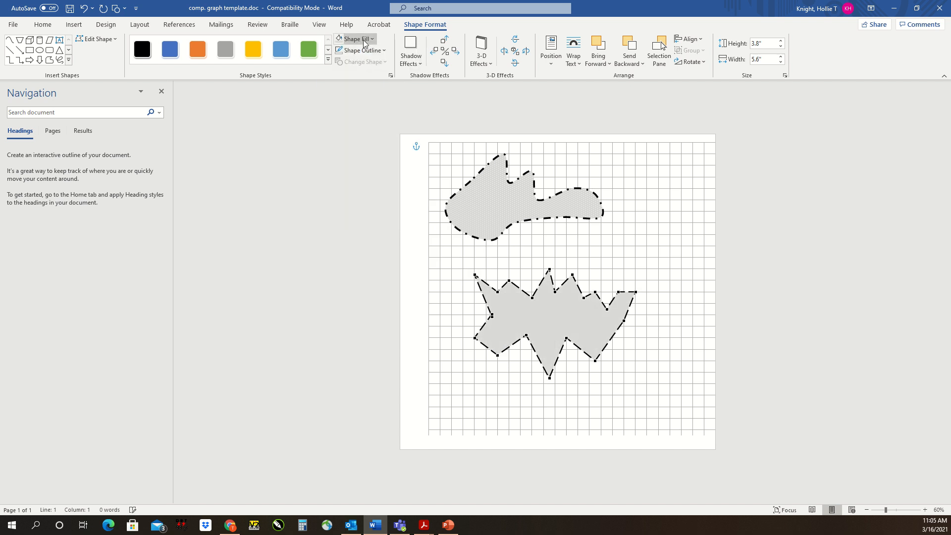
pyautogui.click(356, 39)
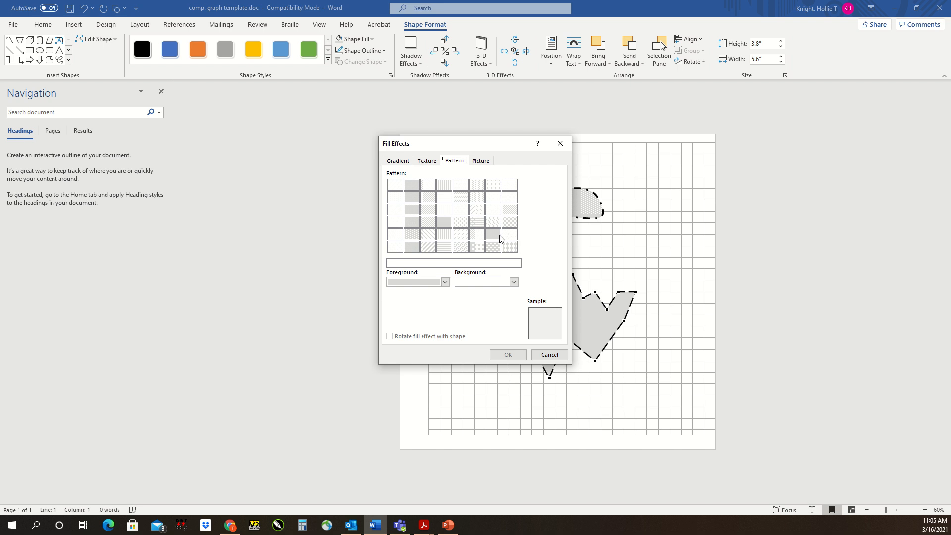